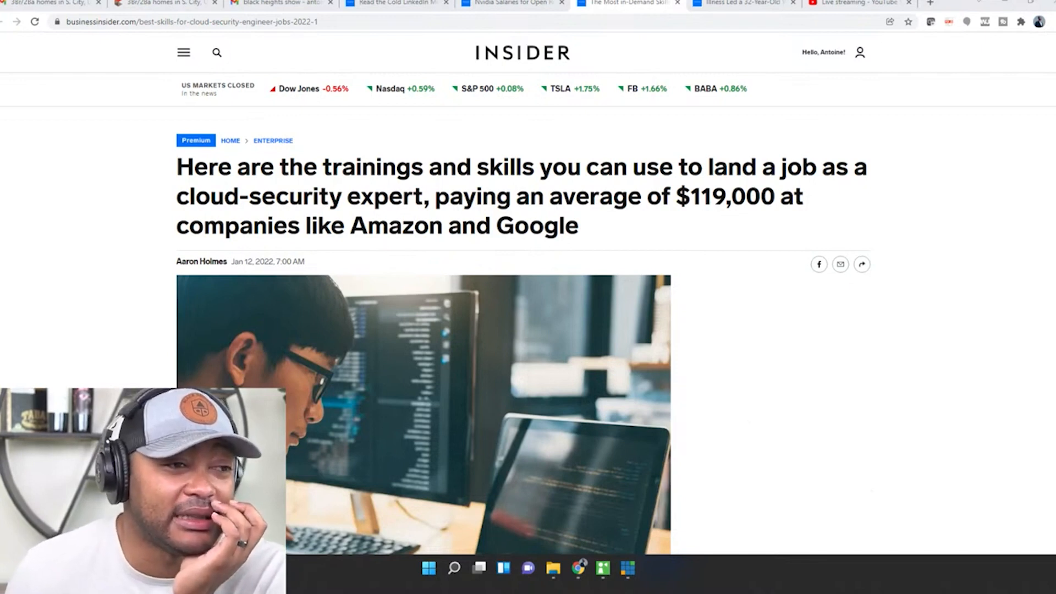
scroll(down, 3)
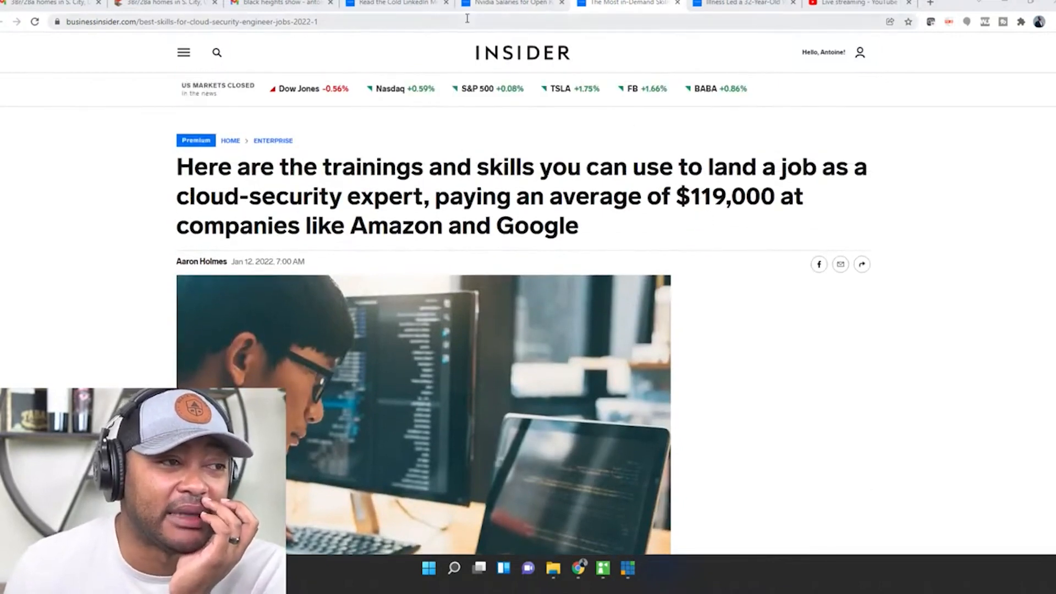
mouse_move(279, 2)
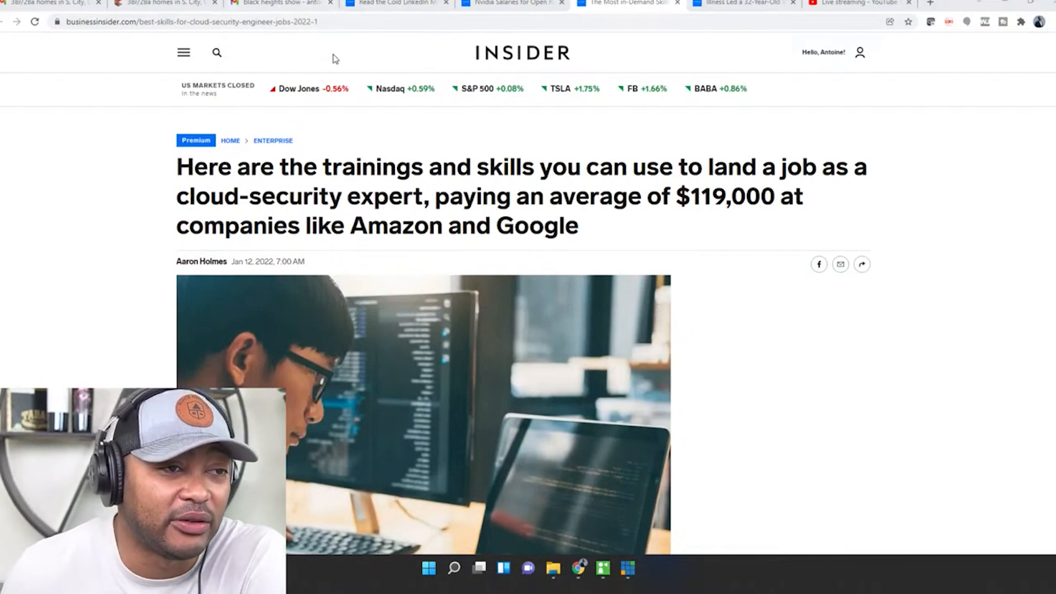
scroll(down, 3)
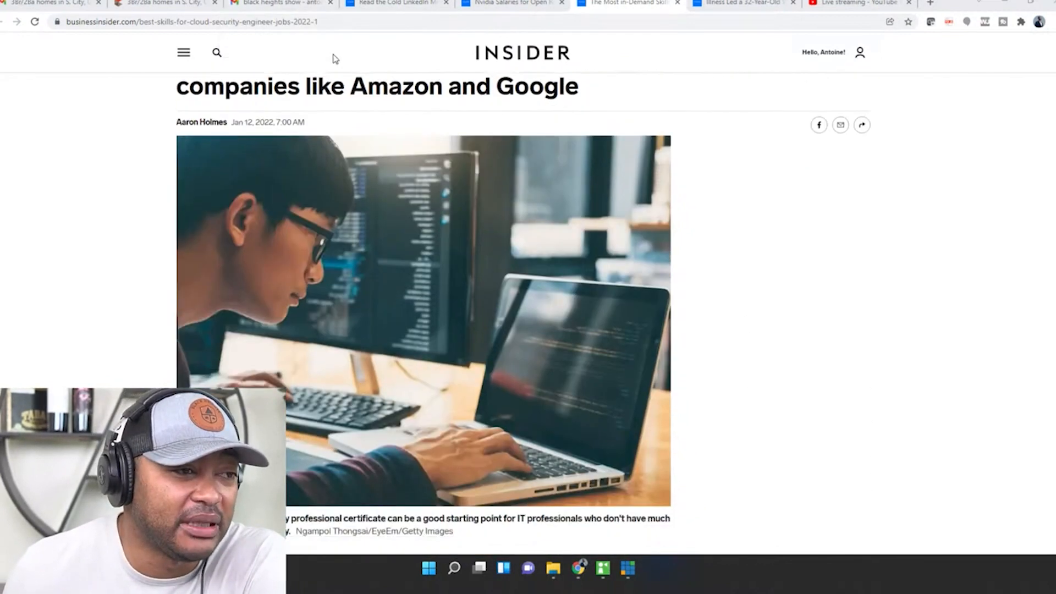
scroll(down, 3)
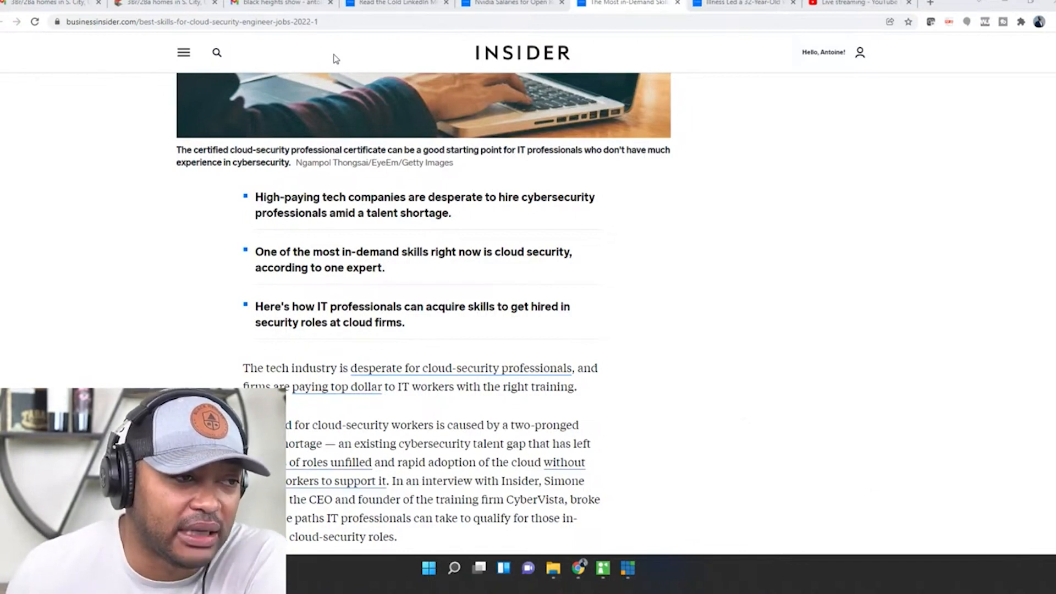
scroll(down, 3)
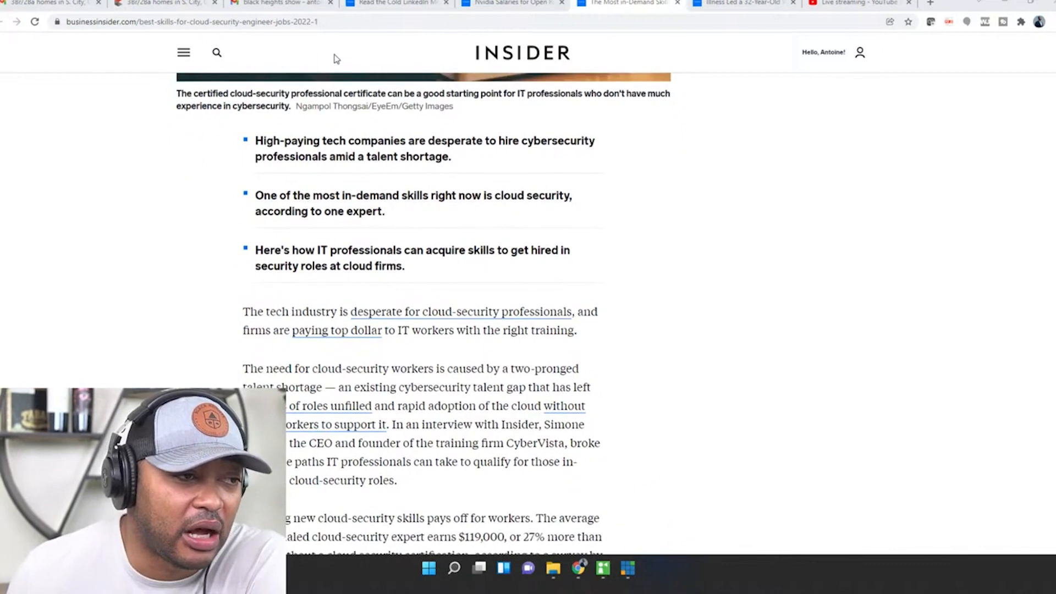
scroll(down, 3)
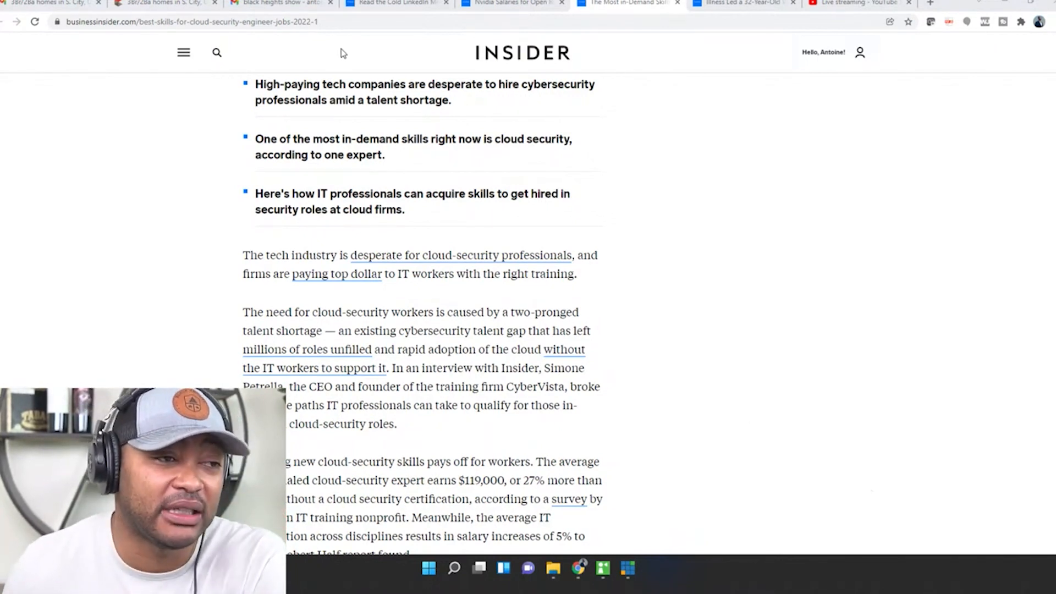
mouse_move(696, 338)
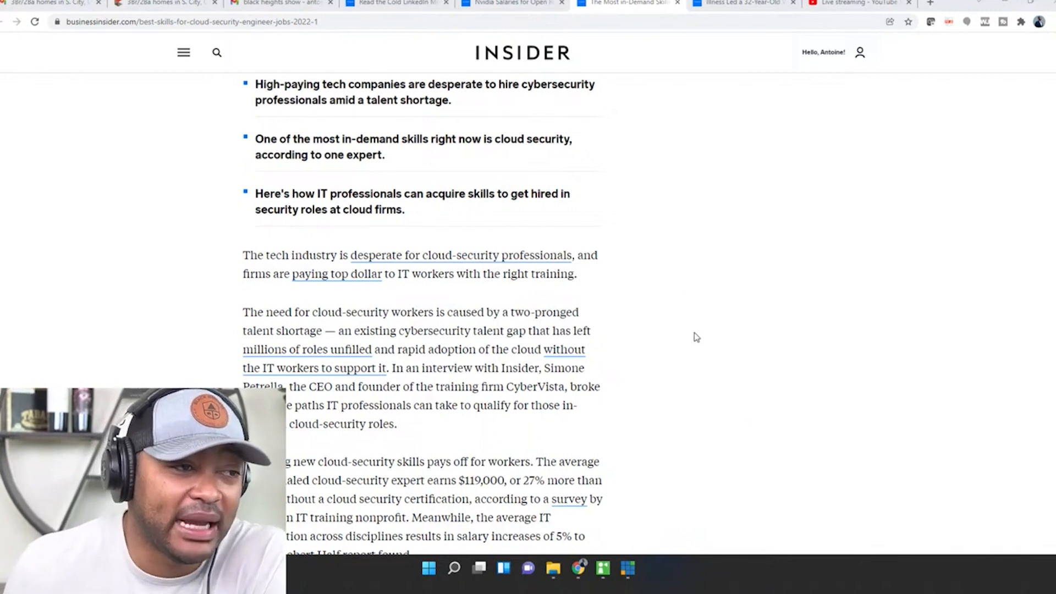
mouse_move(713, 349)
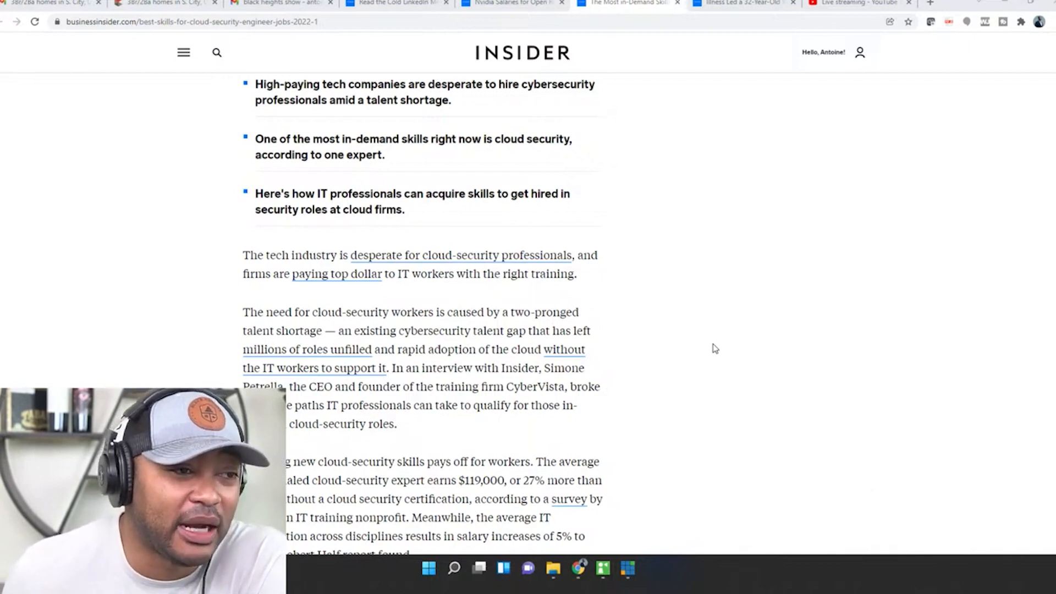
scroll(down, 3)
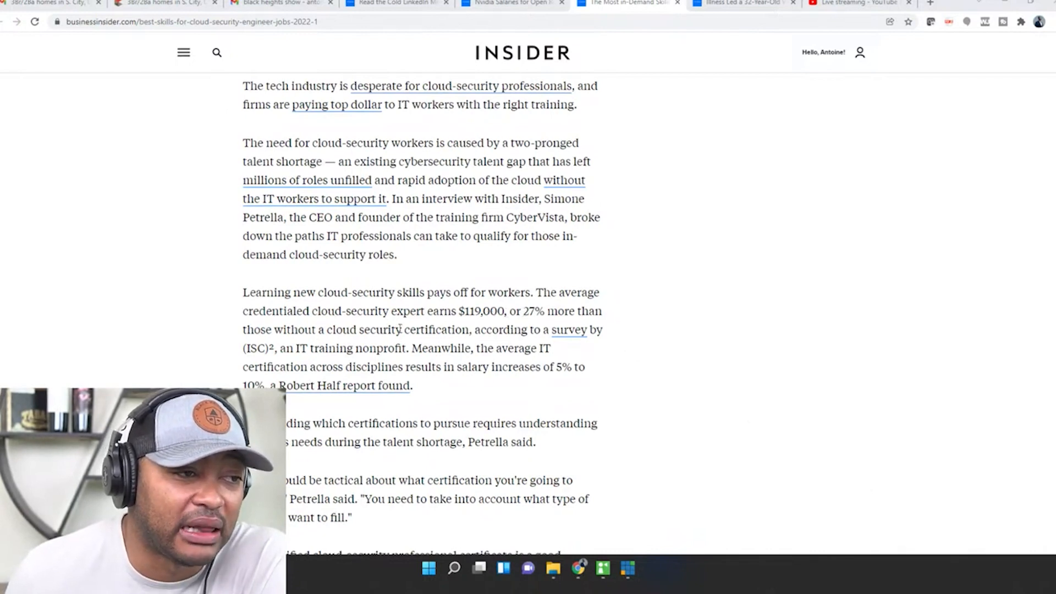
mouse_move(467, 342)
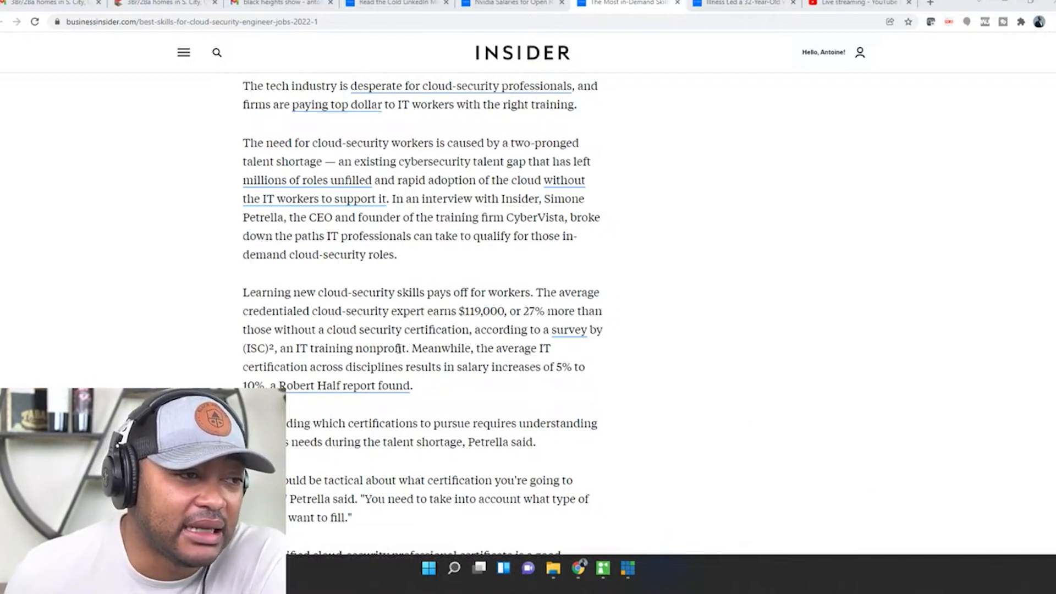
scroll(down, 3)
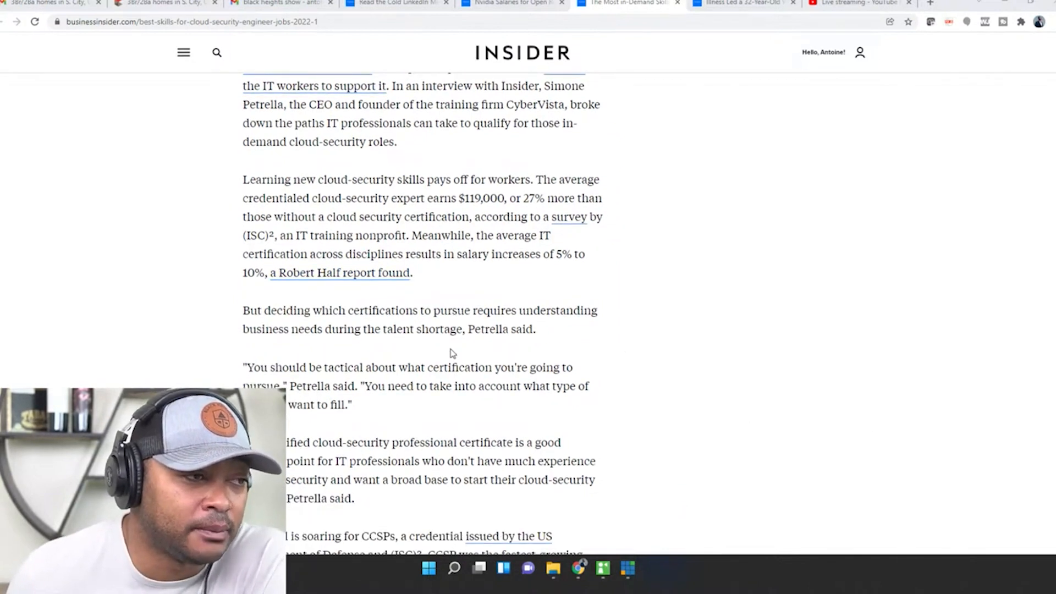
mouse_move(317, 360)
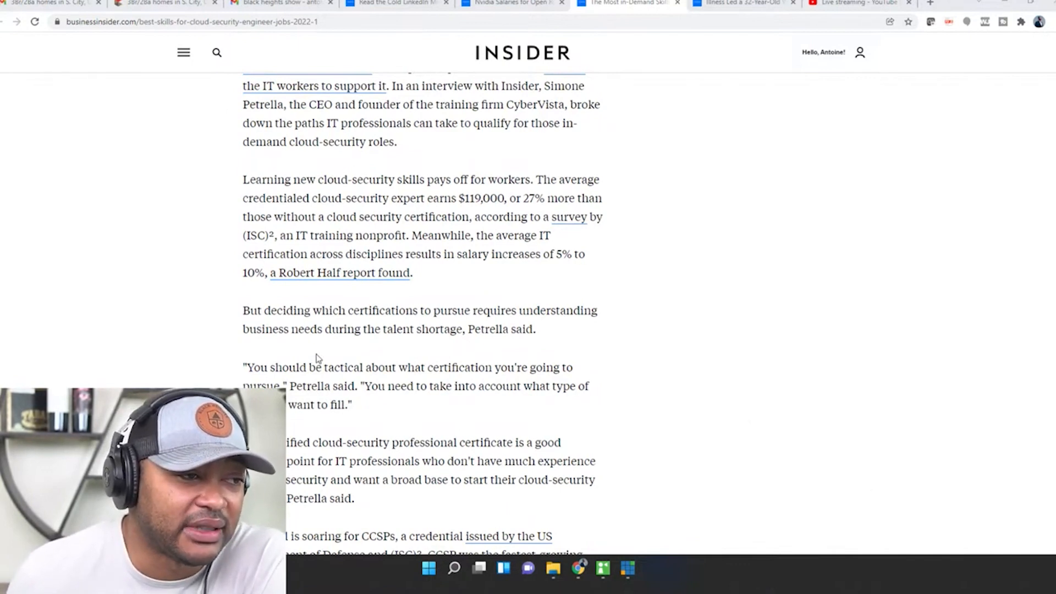
scroll(down, 3)
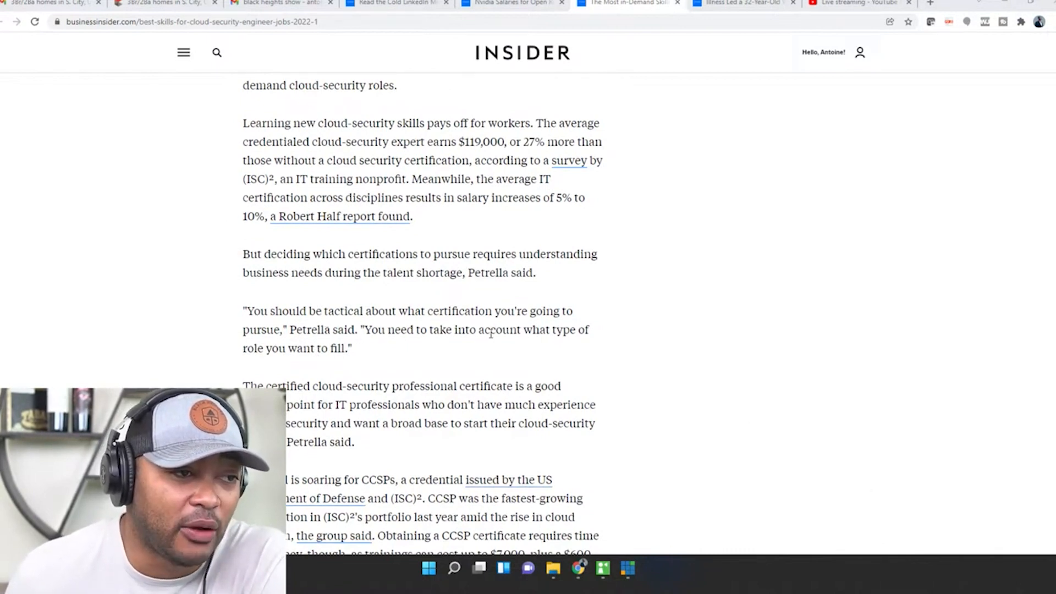
scroll(down, 3)
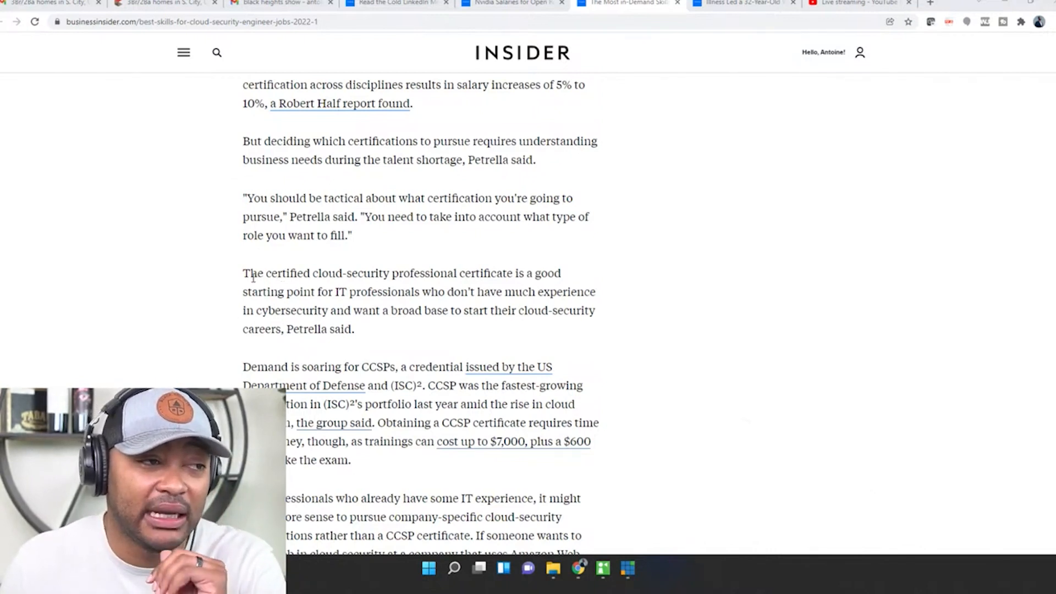
mouse_move(239, 279)
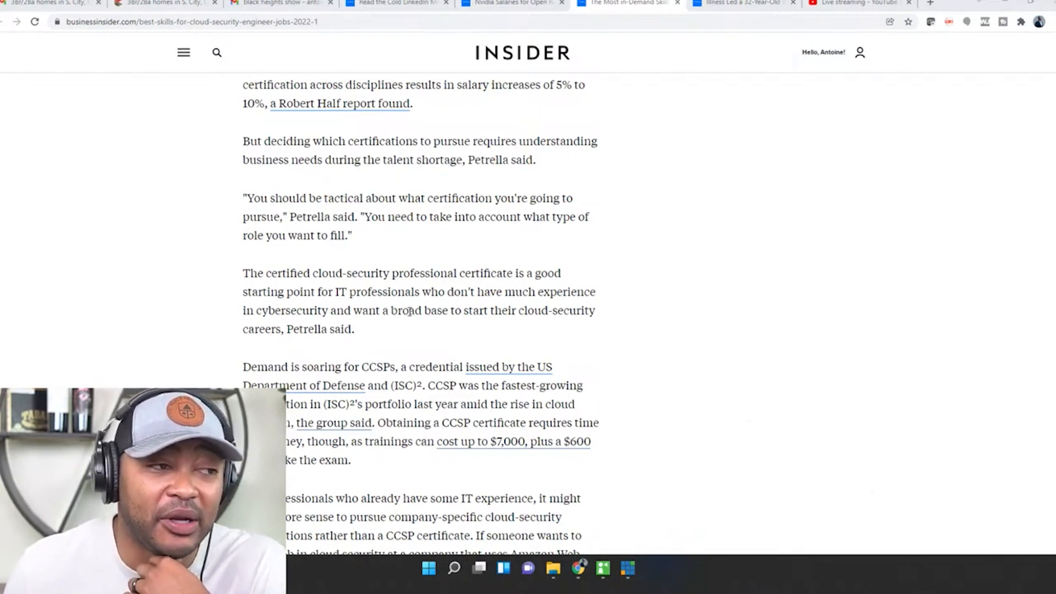
scroll(down, 3)
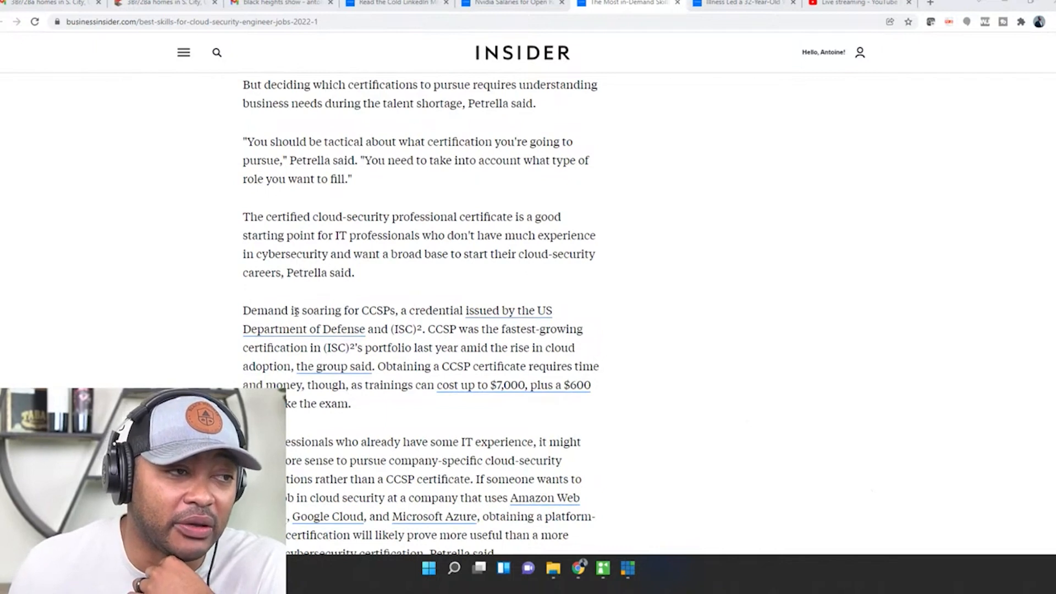
scroll(down, 3)
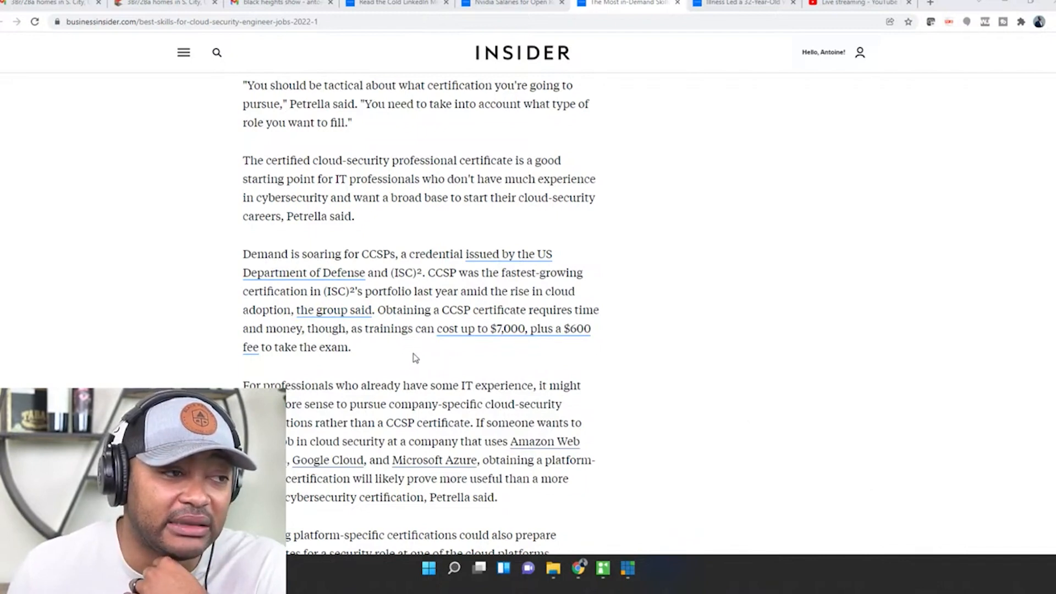
scroll(down, 3)
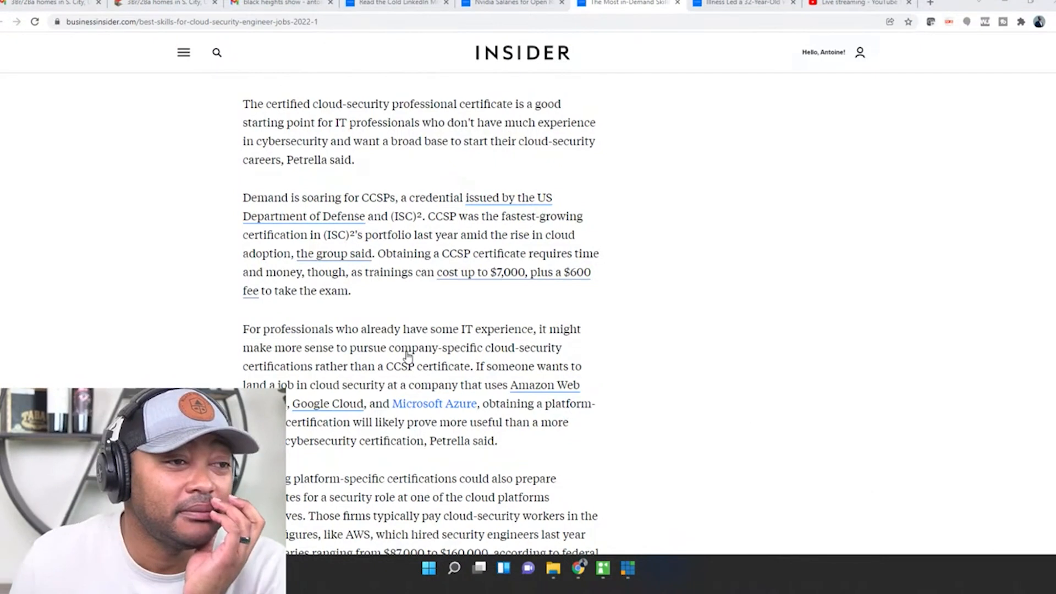
mouse_move(404, 303)
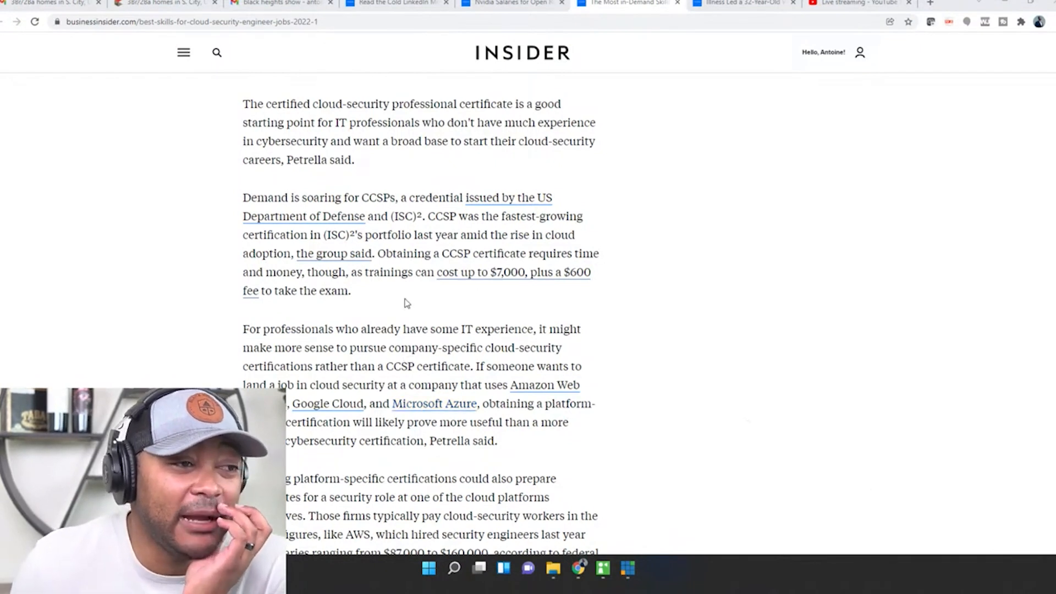
scroll(down, 3)
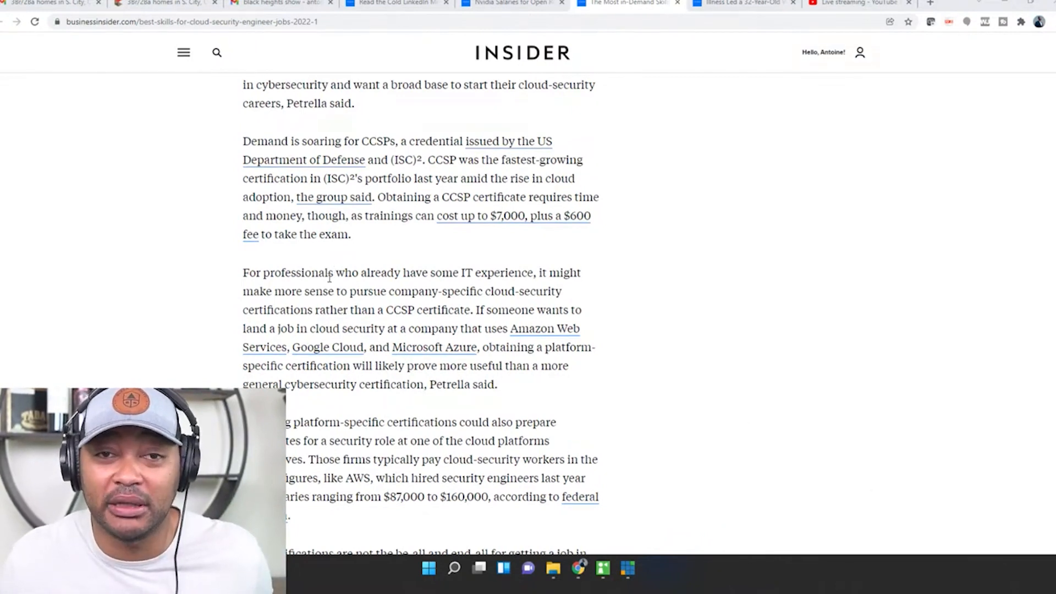
mouse_move(495, 244)
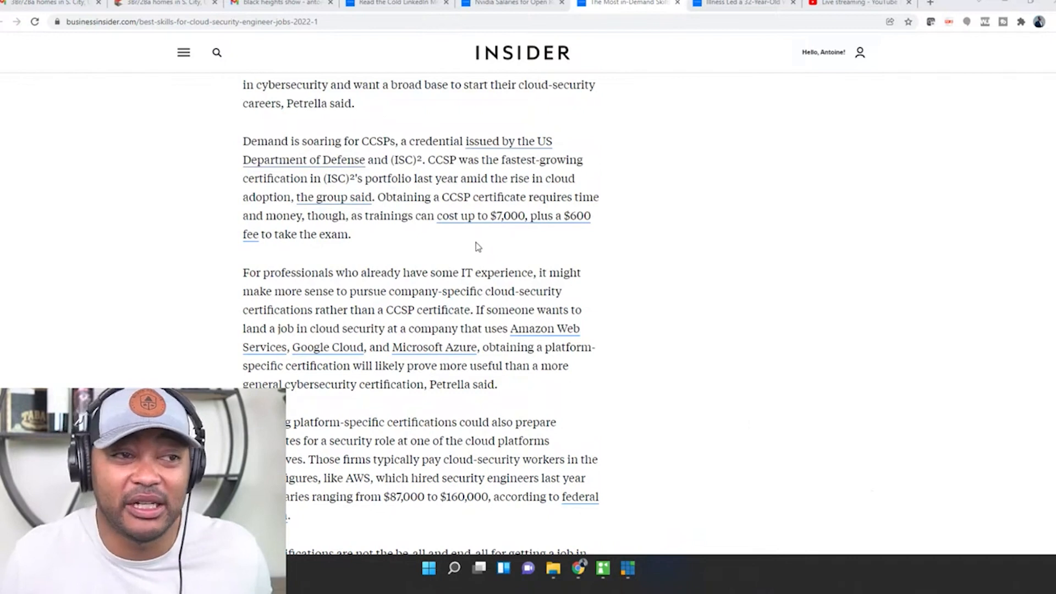
mouse_move(464, 252)
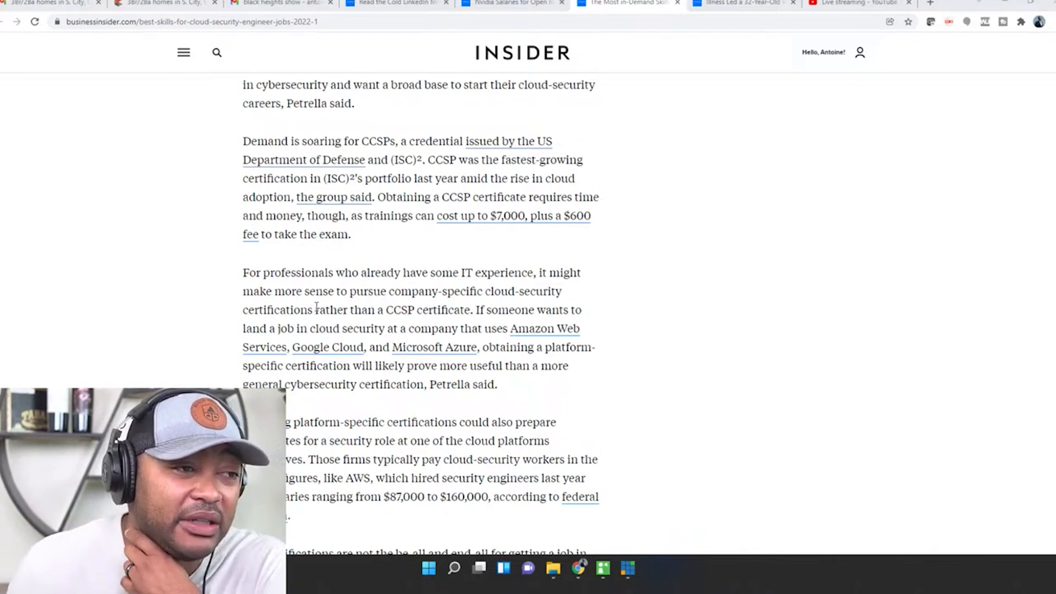
scroll(down, 3)
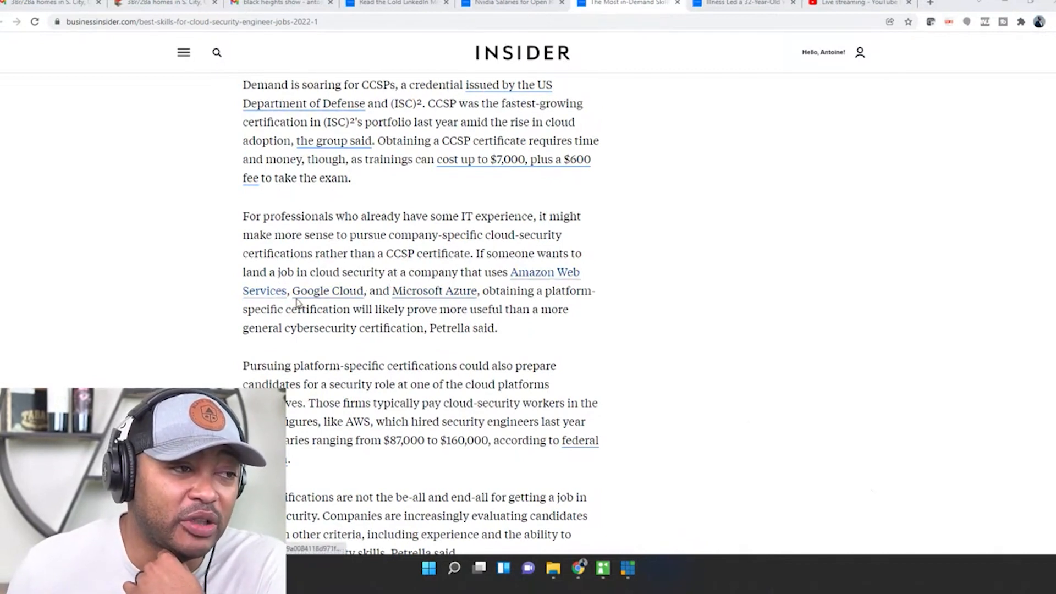
mouse_move(464, 304)
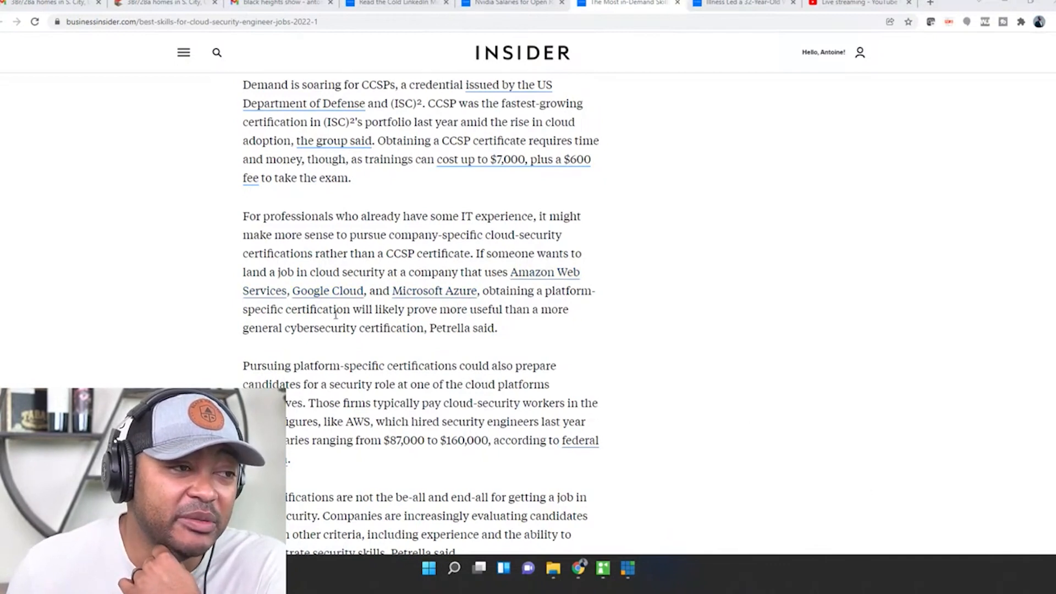
mouse_move(435, 322)
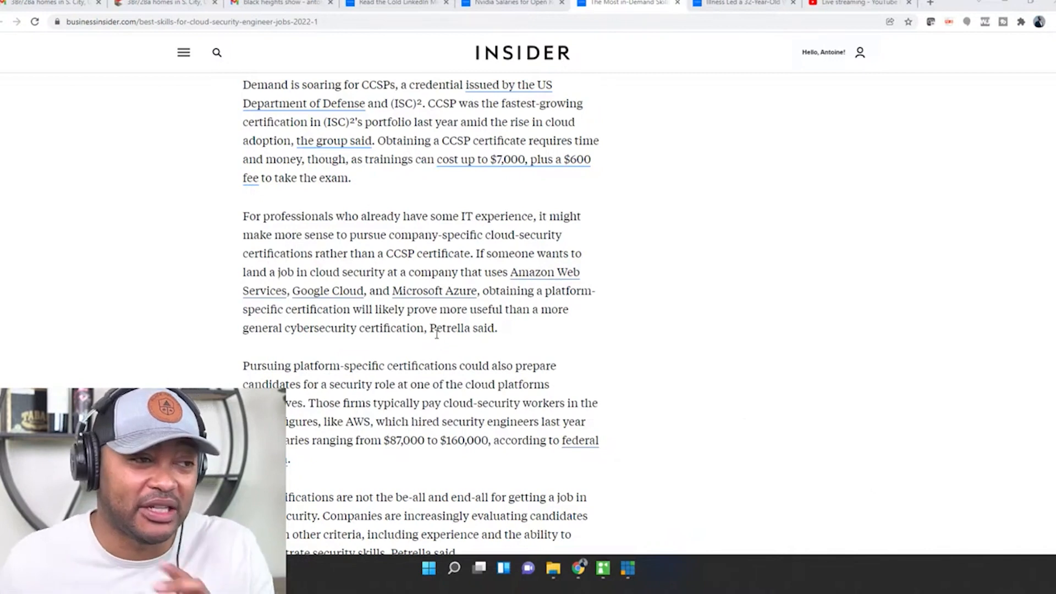
scroll(down, 3)
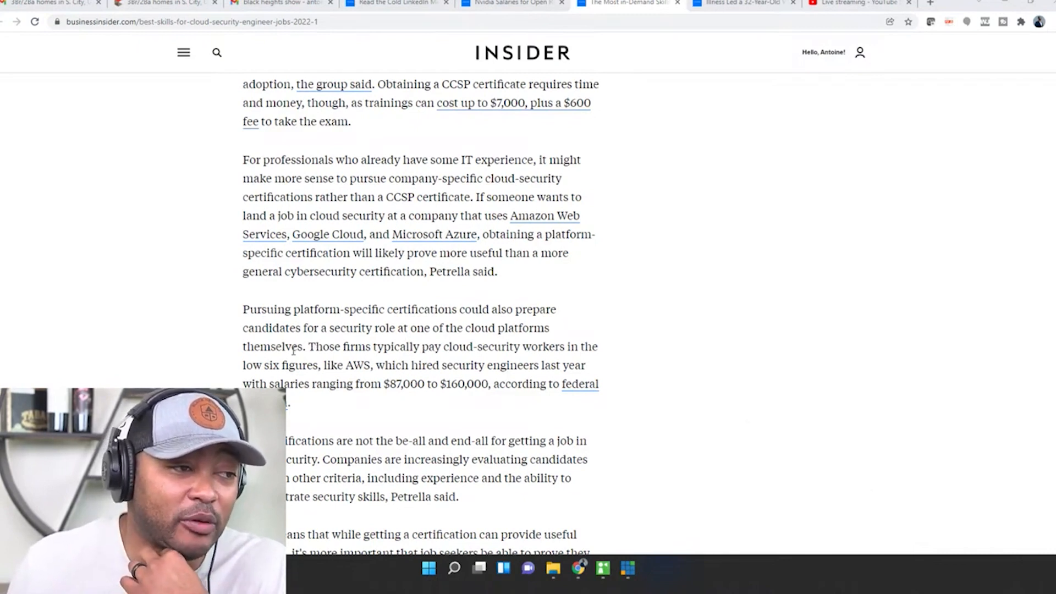
scroll(down, 3)
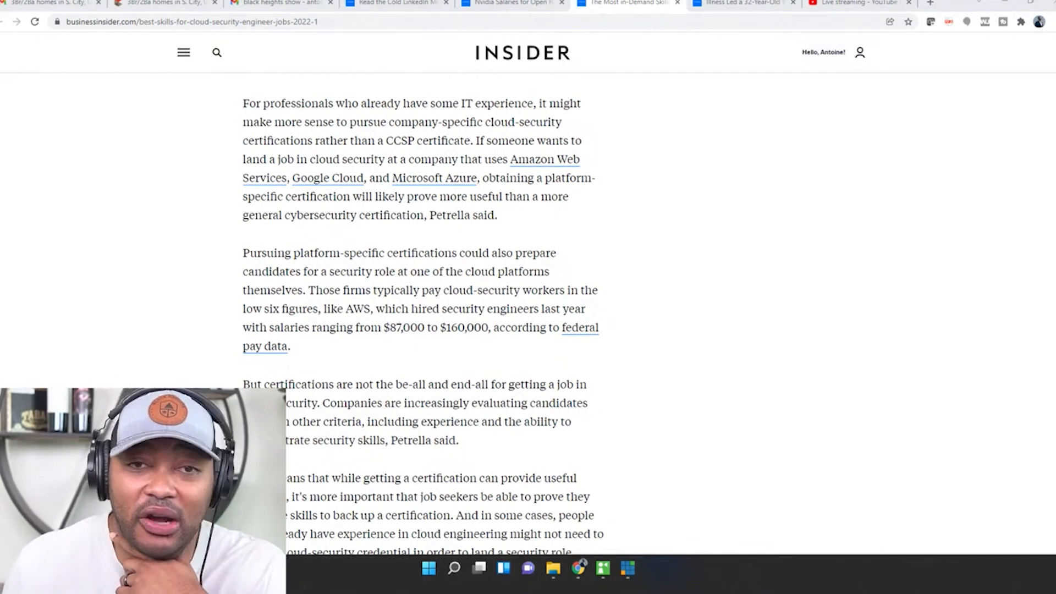
mouse_move(782, 349)
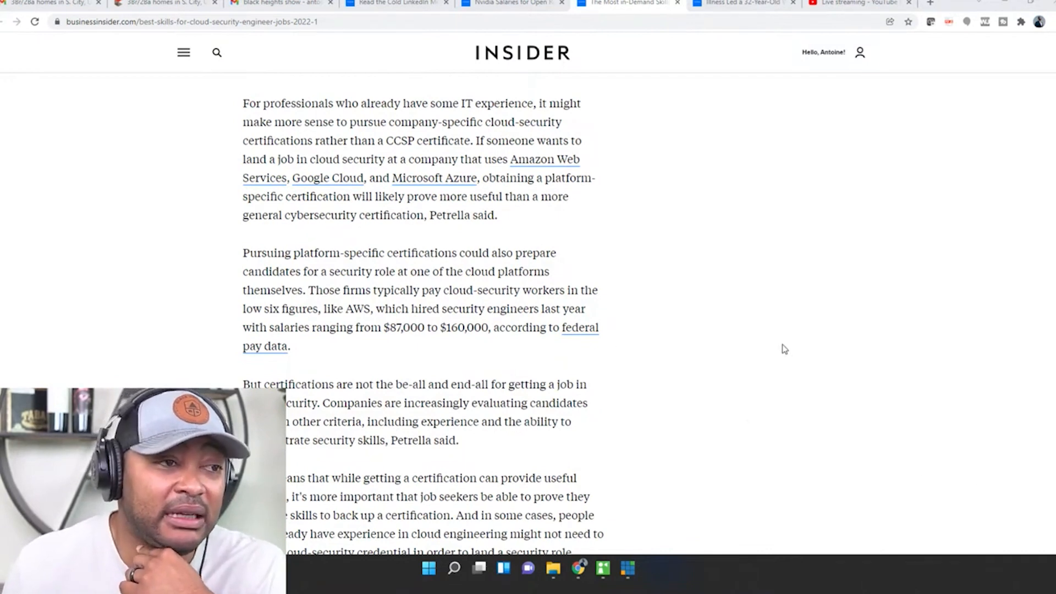
scroll(down, 3)
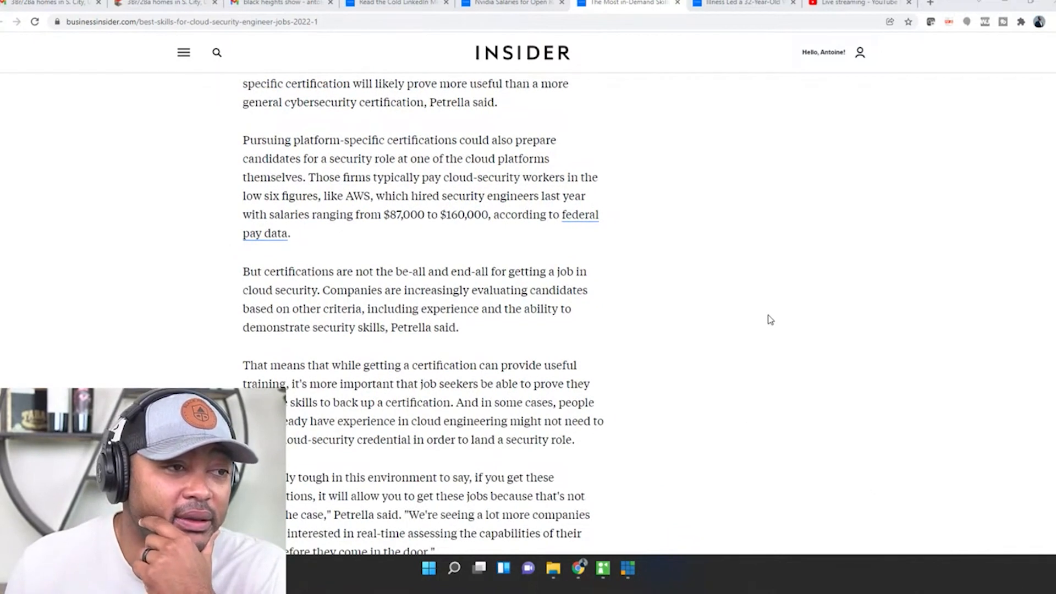
mouse_move(585, 263)
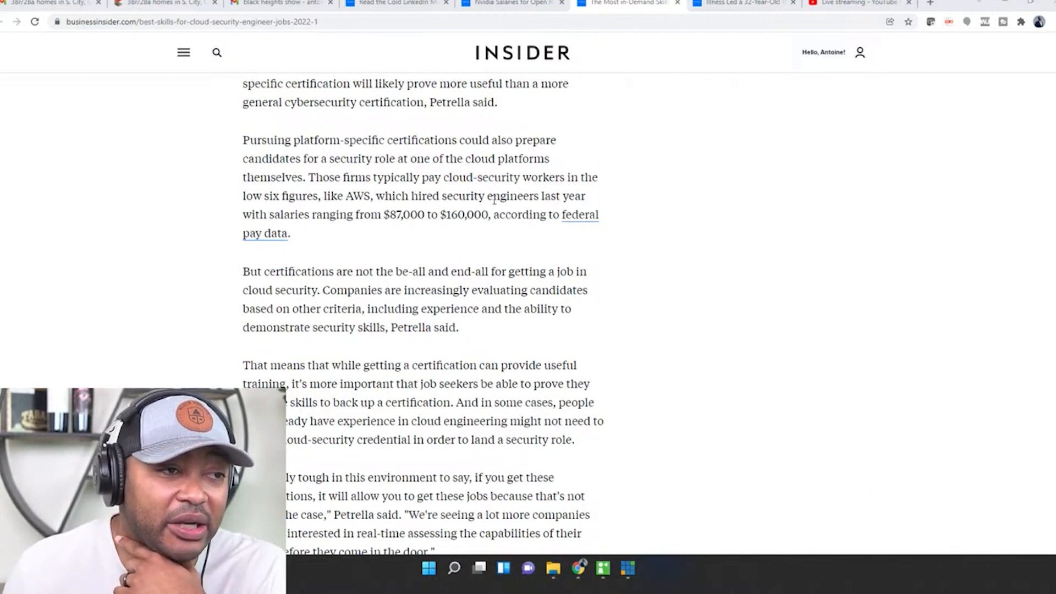
mouse_move(415, 226)
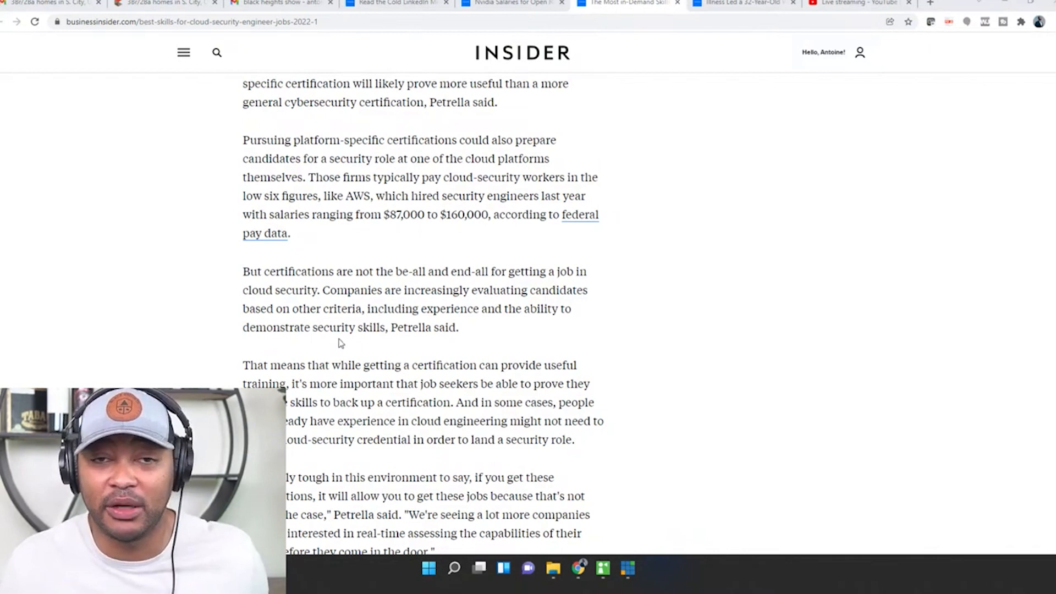
scroll(down, 3)
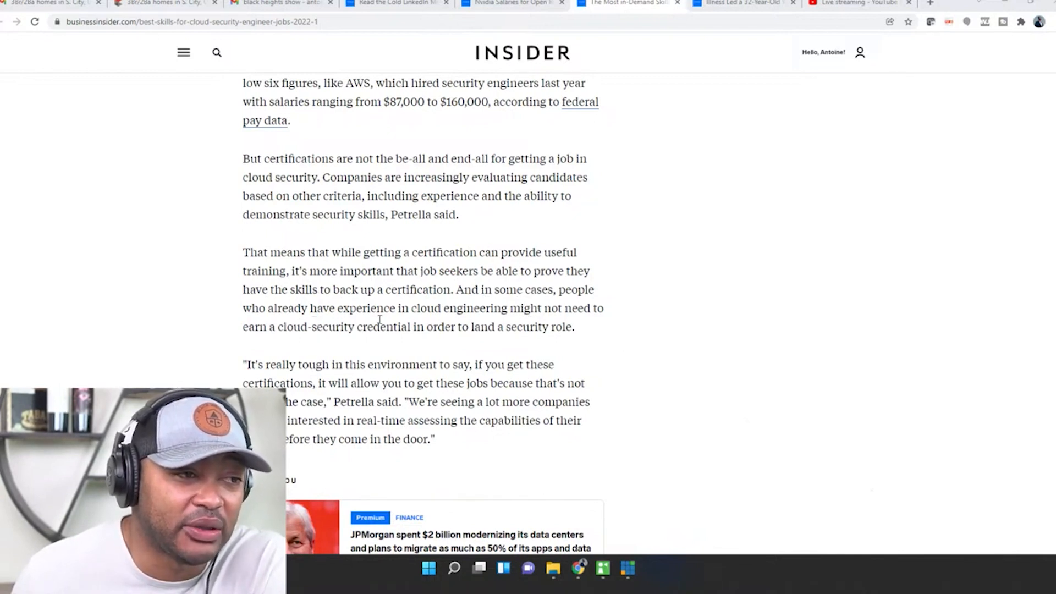
scroll(down, 3)
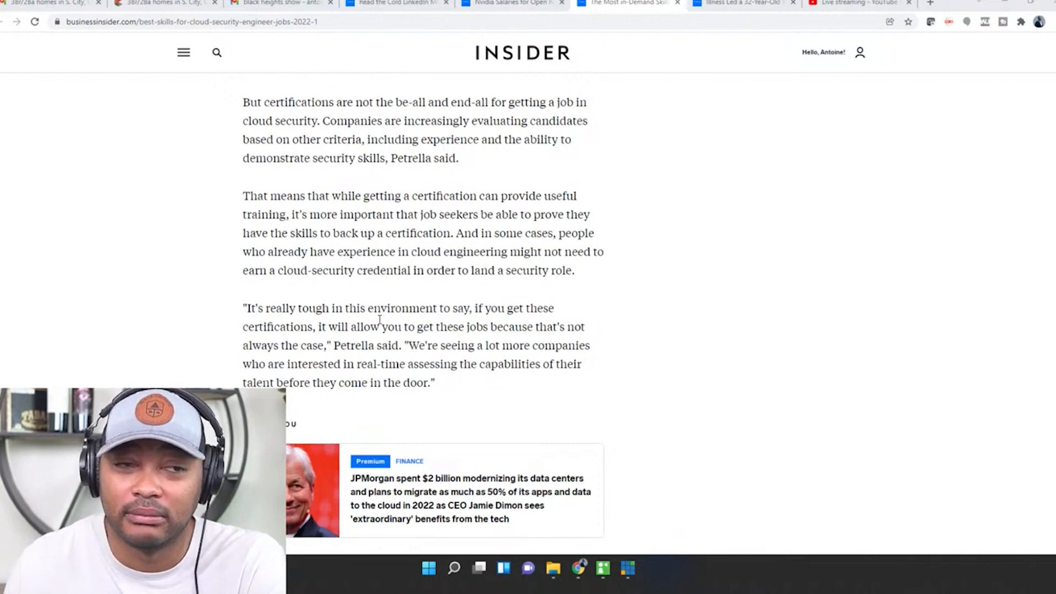
mouse_move(481, 289)
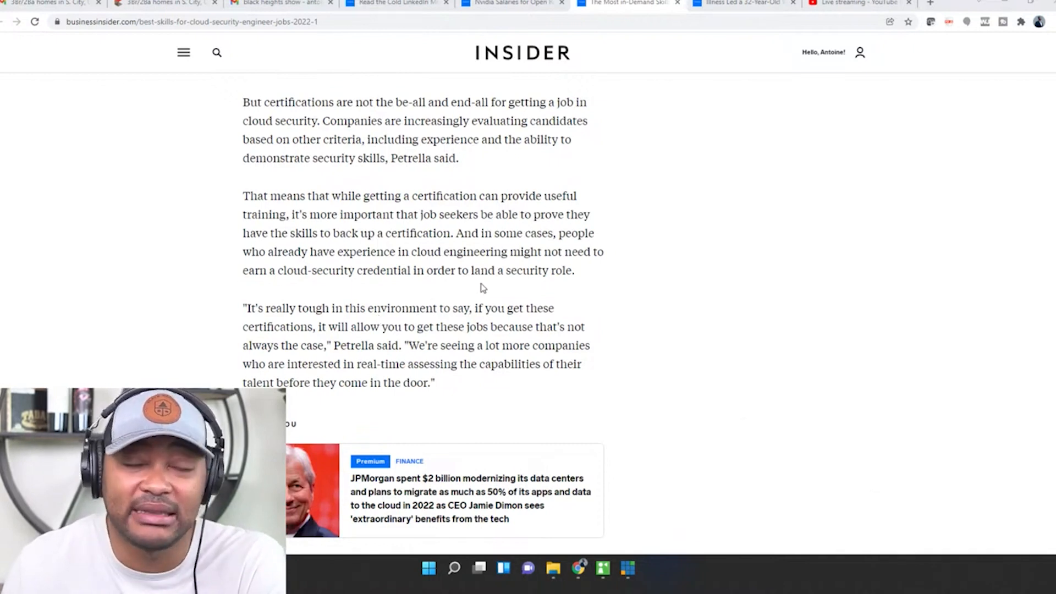
mouse_move(421, 290)
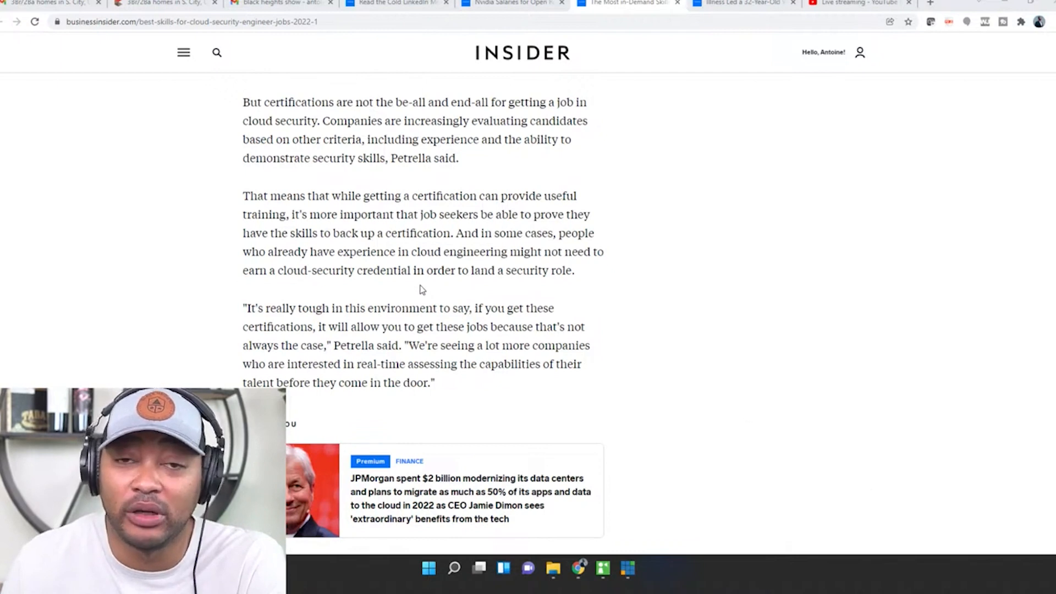